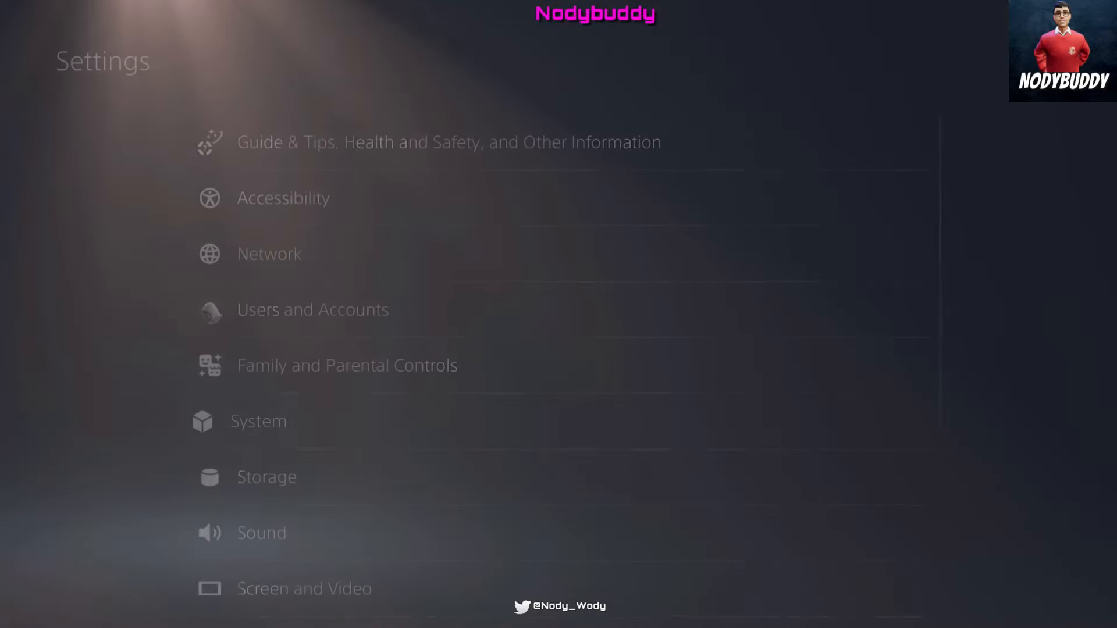
Step: Go to System > System Software Update and Settings and choose to update
{"action": "left_click", "coordinate": [258, 422]}
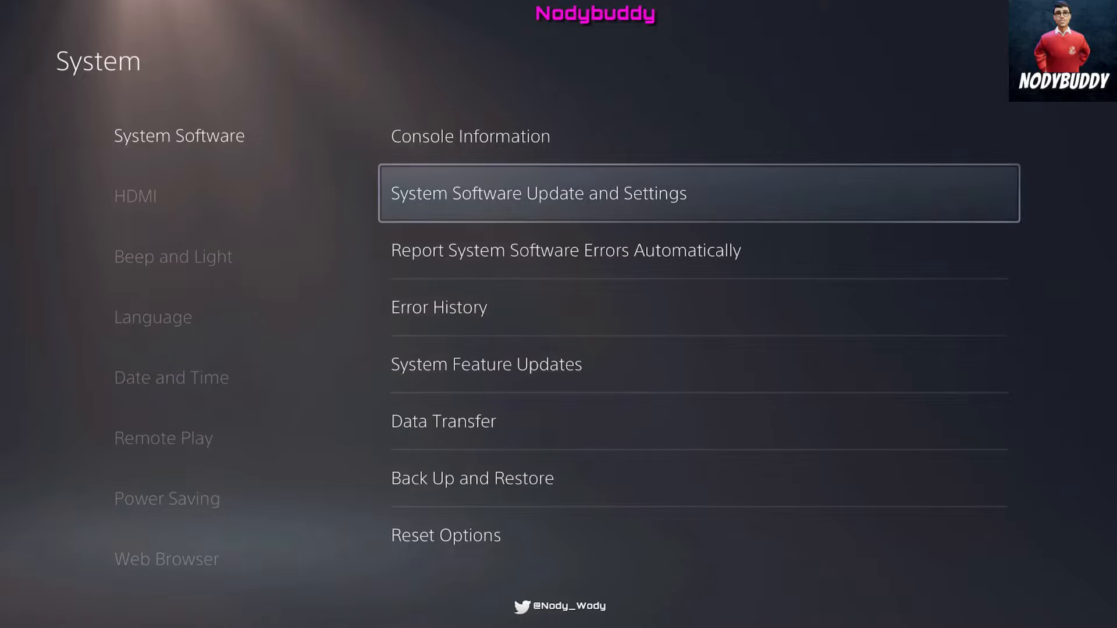
{"action": "left_click", "coordinate": [539, 192]}
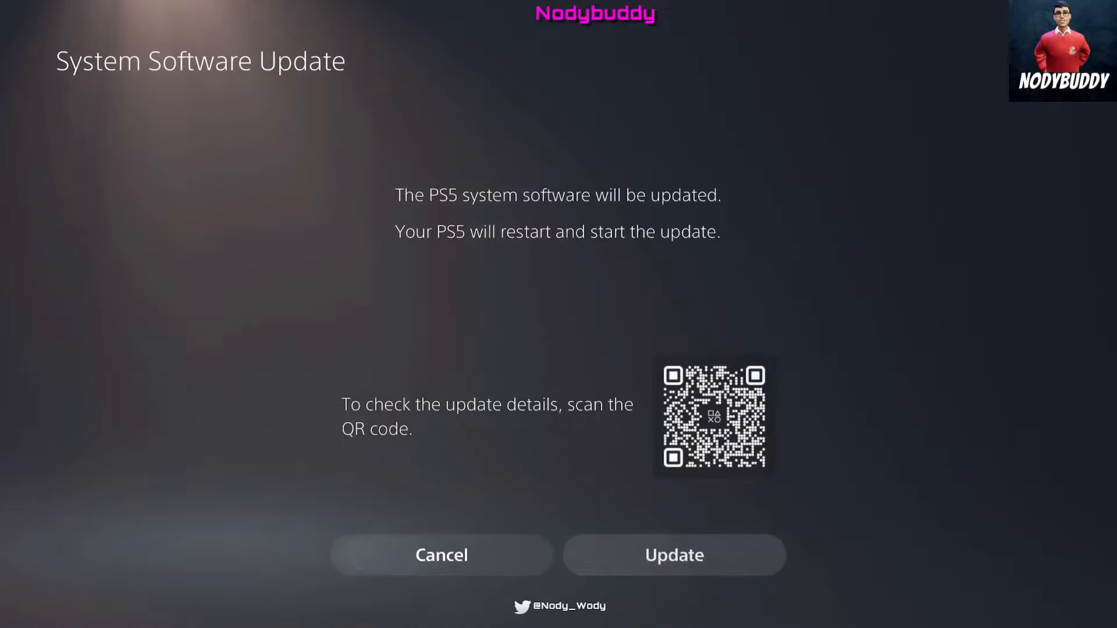
{"action": "mouse_move", "coordinate": [676, 555]}
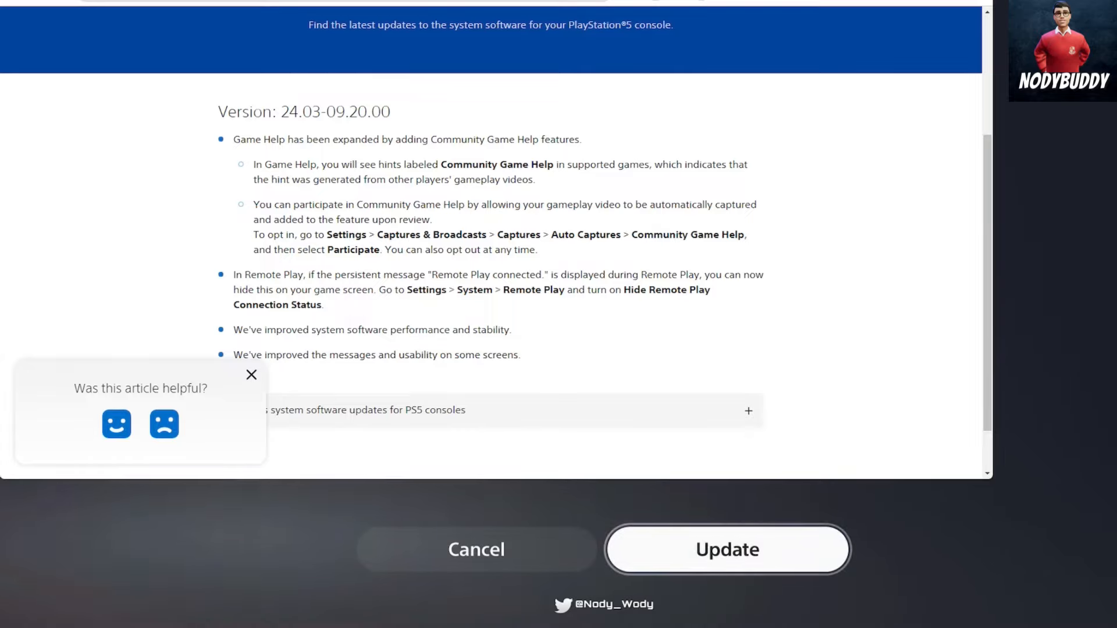
{"action": "mouse_move", "coordinate": [356, 94]}
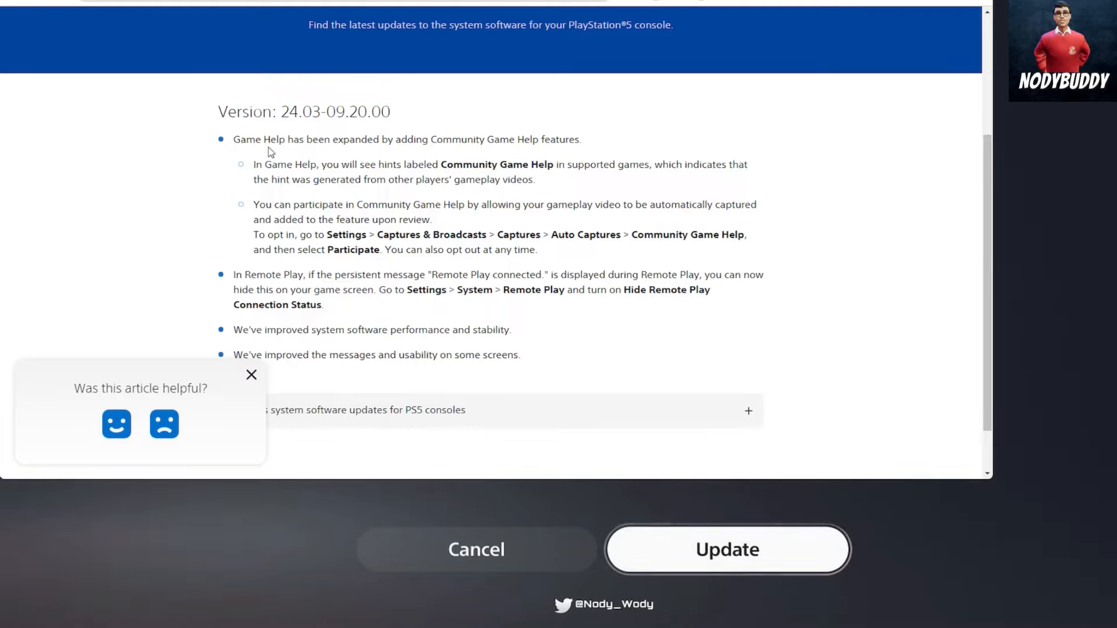
{"action": "mouse_move", "coordinate": [453, 161]}
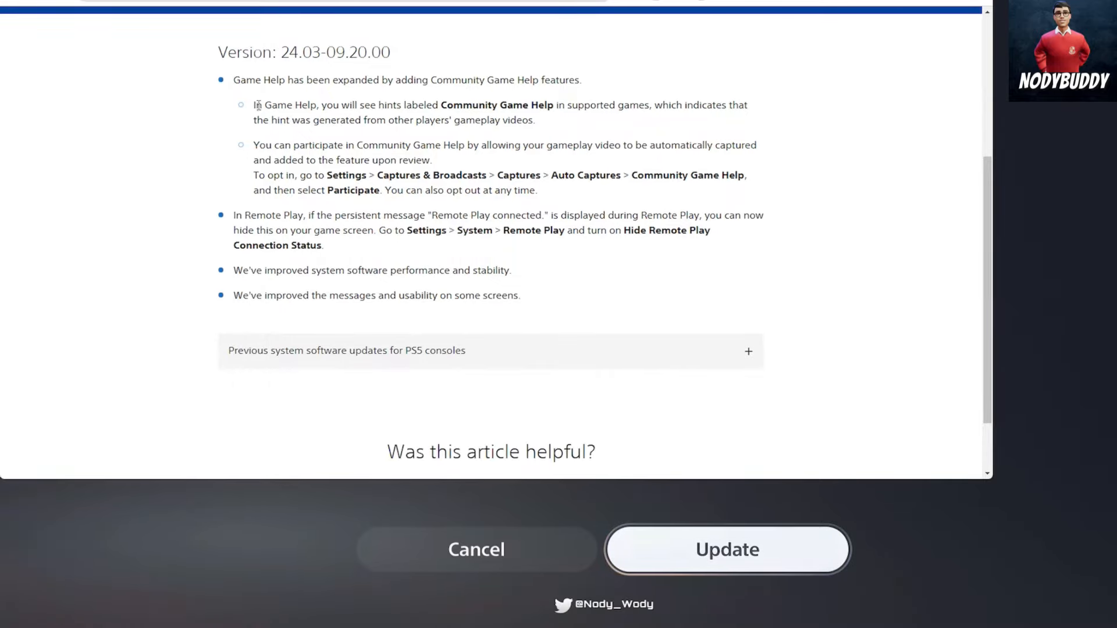
Step: Scroll through the Version 24.03-09.20.00 release notes to the previous-updates section
{"action": "left_click_drag", "start_coordinate": [254, 105], "coordinate": [365, 120]}
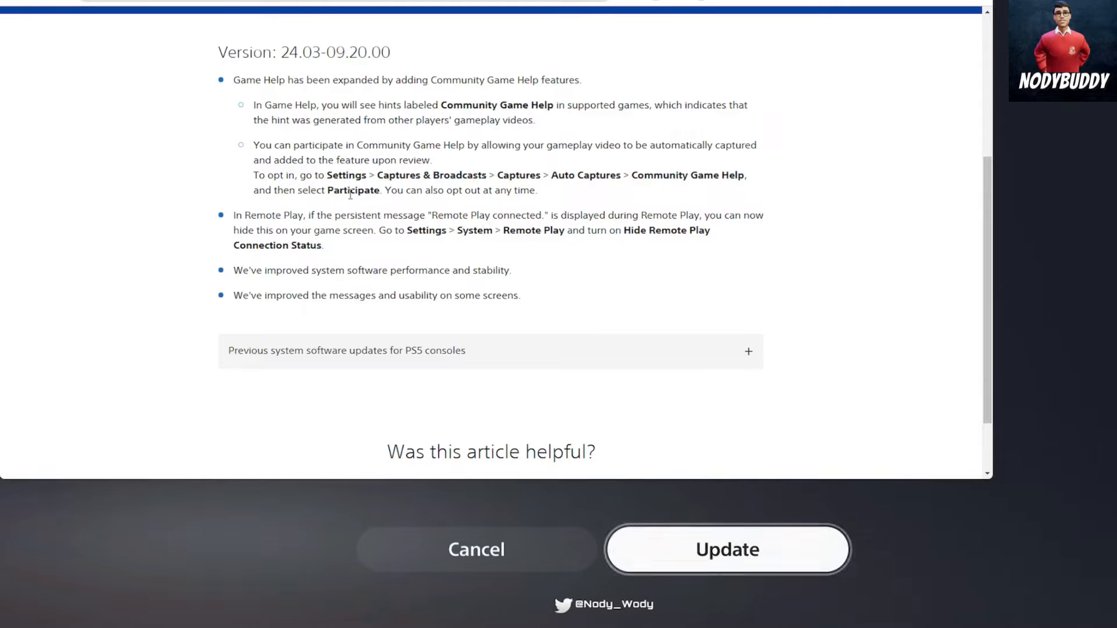
{"action": "mouse_move", "coordinate": [494, 192]}
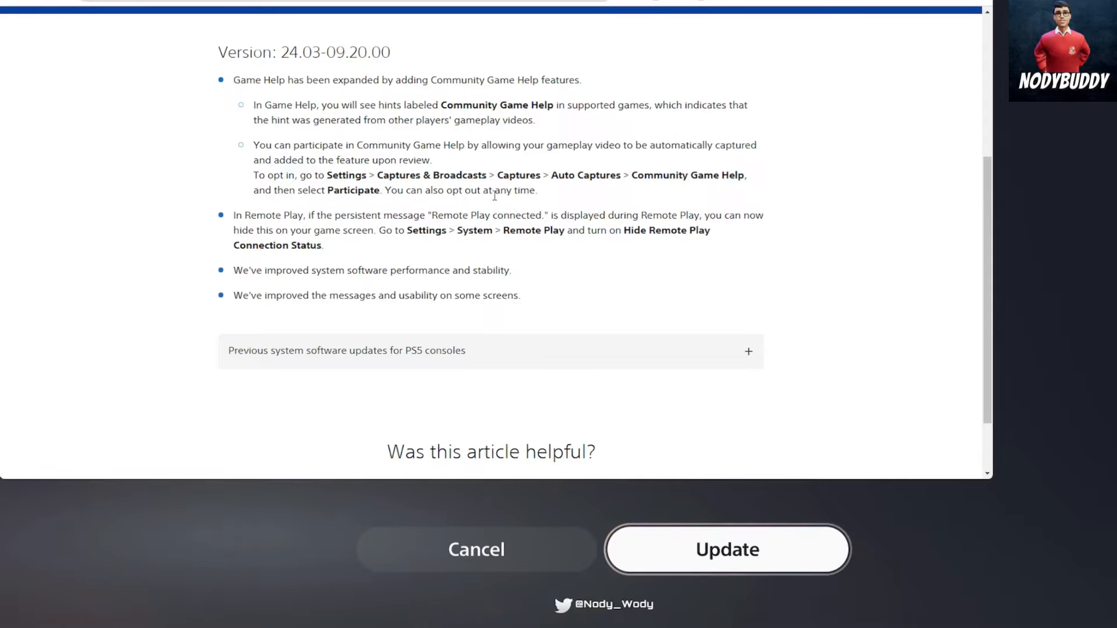
{"action": "scroll", "scroll_direction": "down", "scroll_amount": 3}
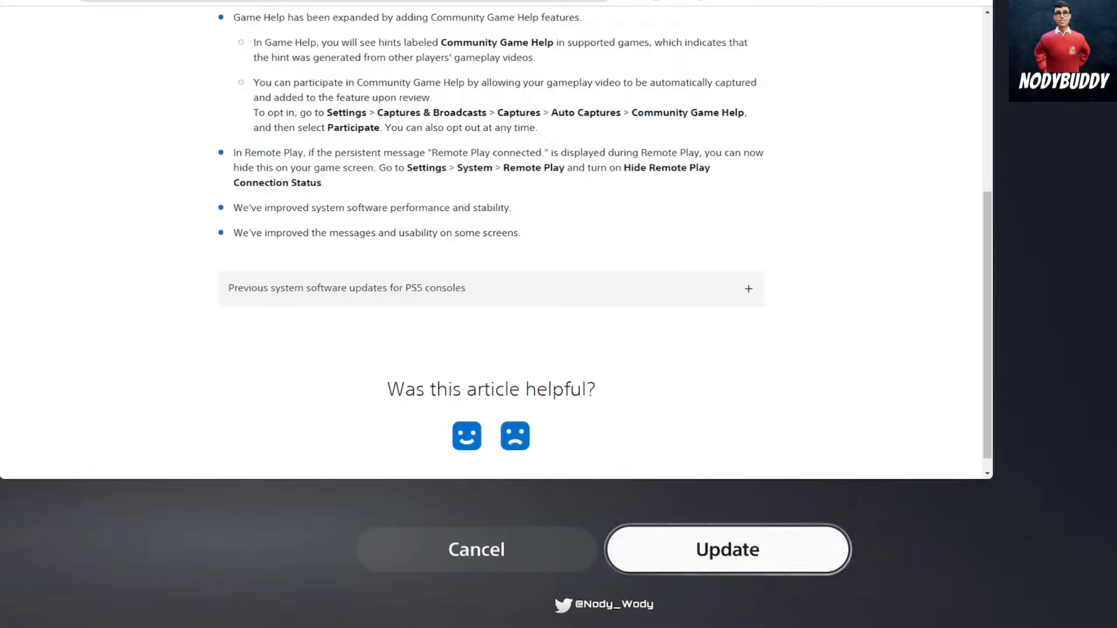
{"action": "mouse_move", "coordinate": [733, 175]}
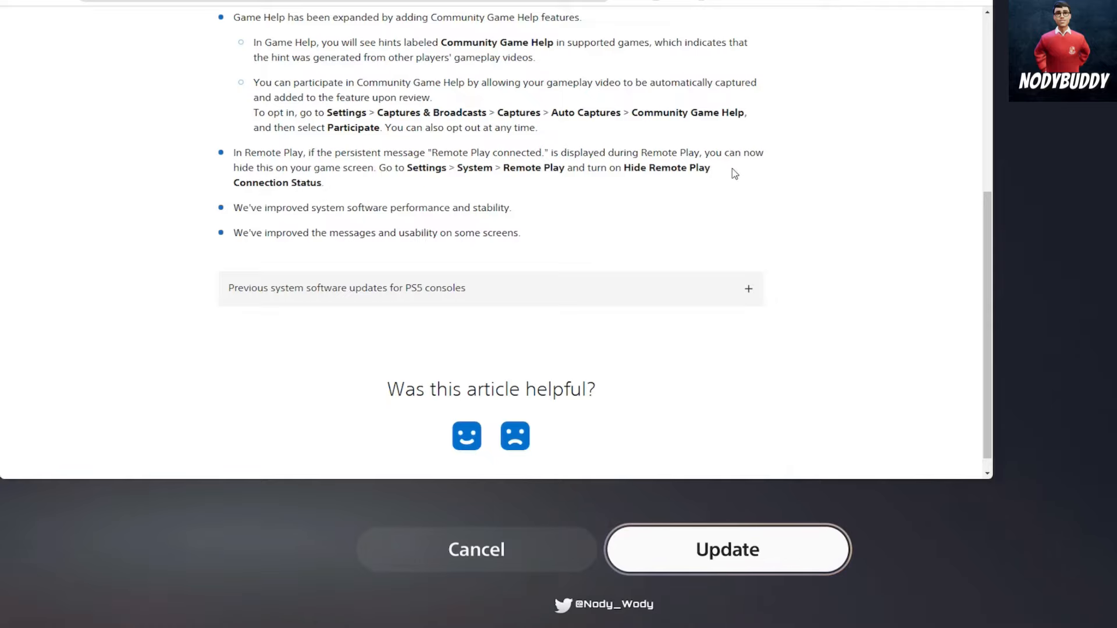
{"action": "mouse_move", "coordinate": [325, 178]}
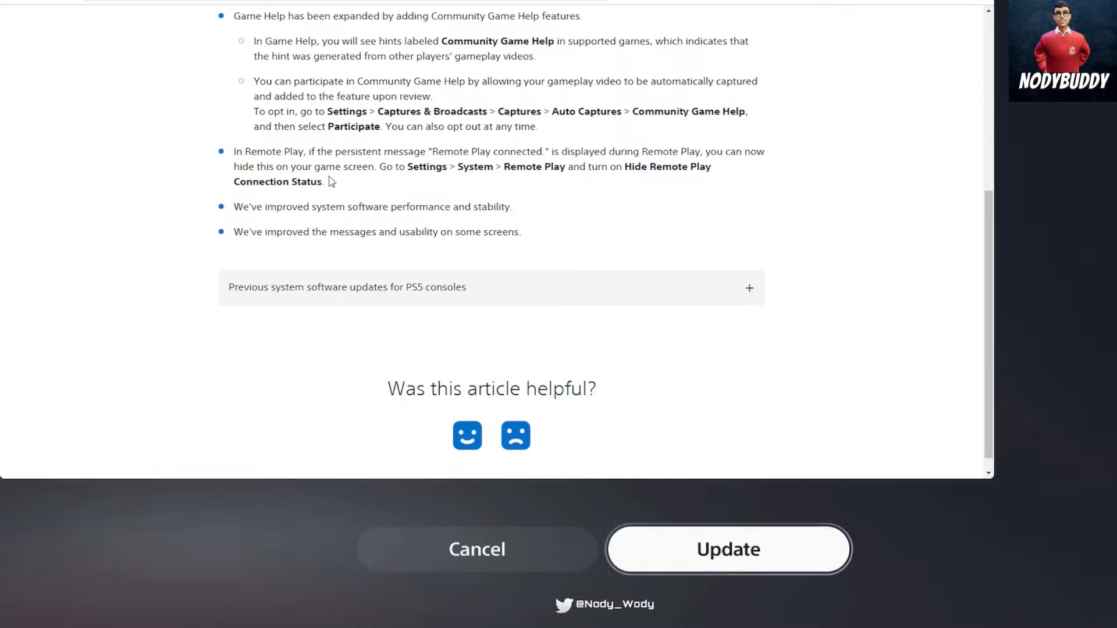
{"action": "mouse_move", "coordinate": [337, 219]}
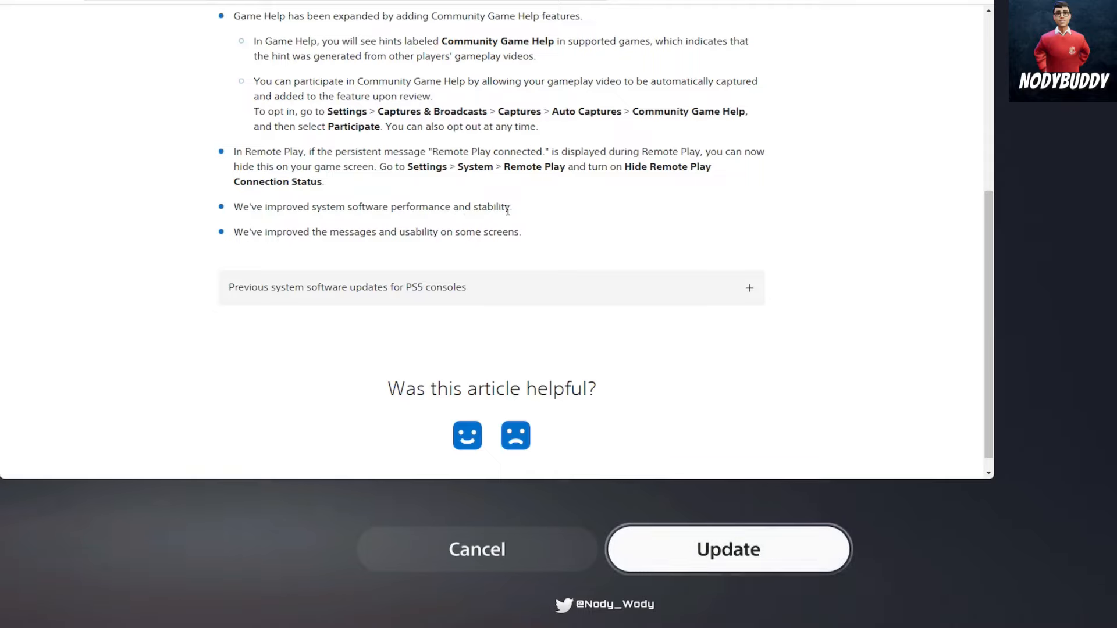
{"action": "mouse_move", "coordinate": [314, 245]}
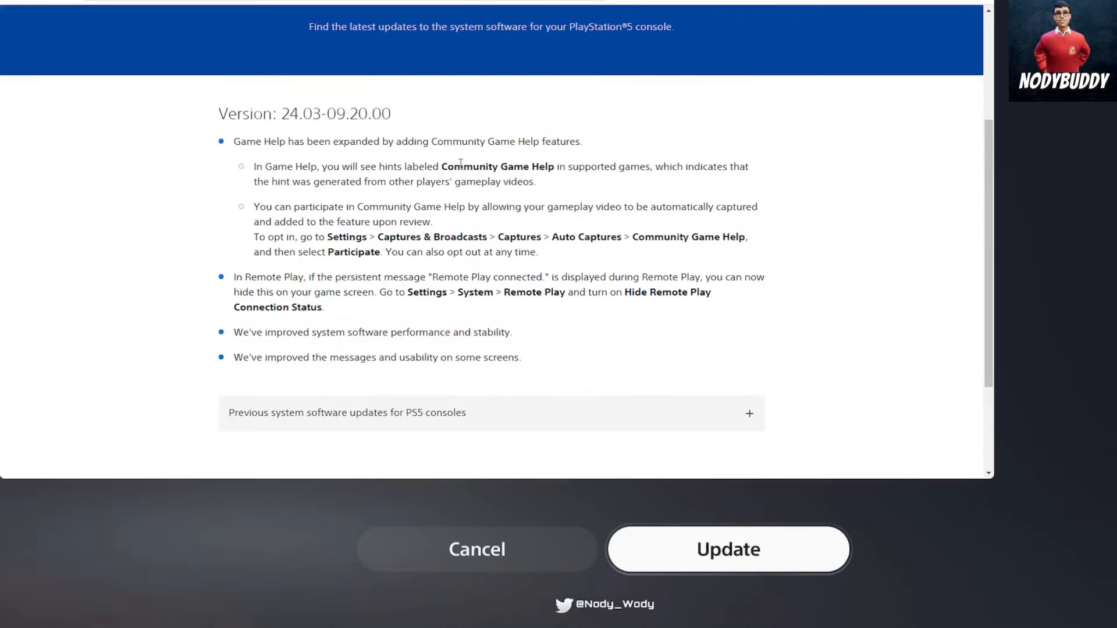
Step: Scroll to the end of the release notes and close the page
{"action": "scroll", "scroll_direction": "down", "scroll_amount": 3}
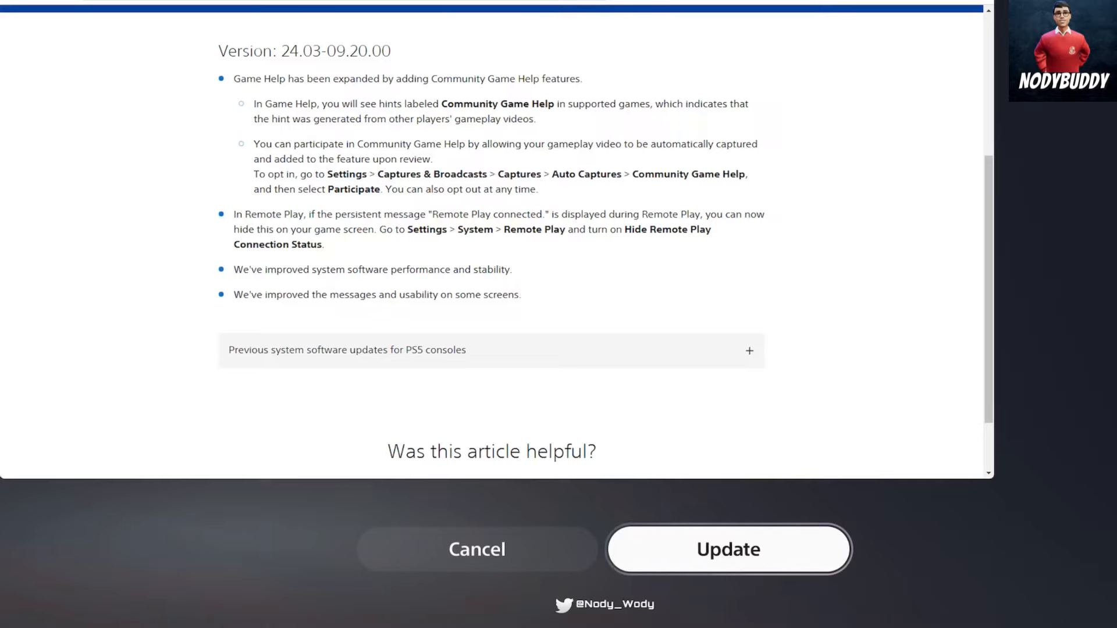
{"action": "left_click", "coordinate": [728, 549]}
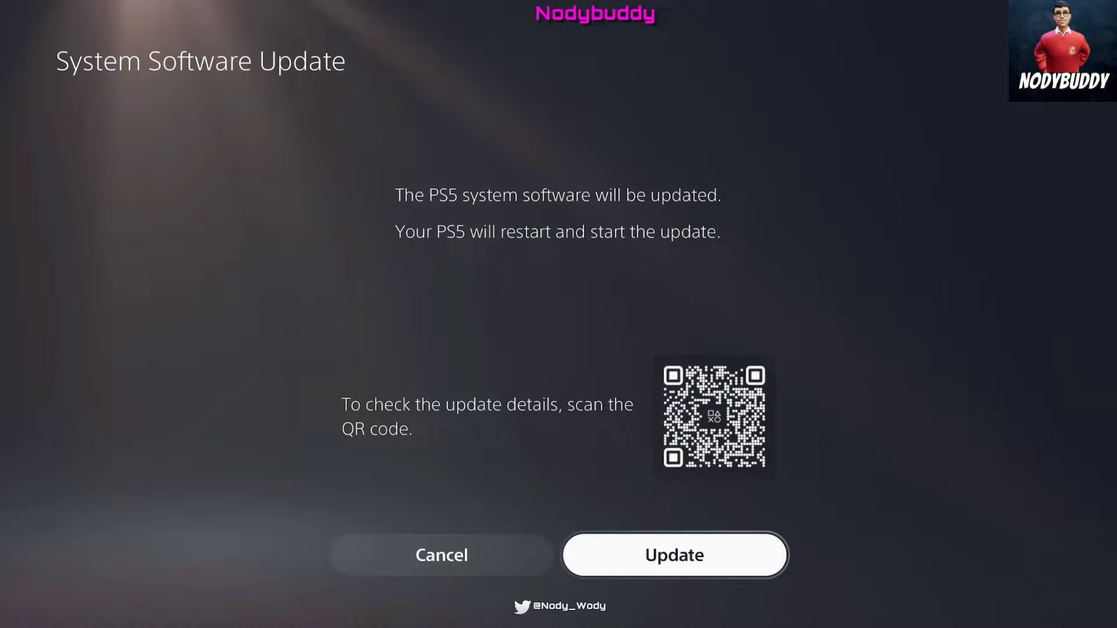
Step: Confirm Update so the PS5 restarts and installs the new system software
{"action": "left_click", "coordinate": [674, 554]}
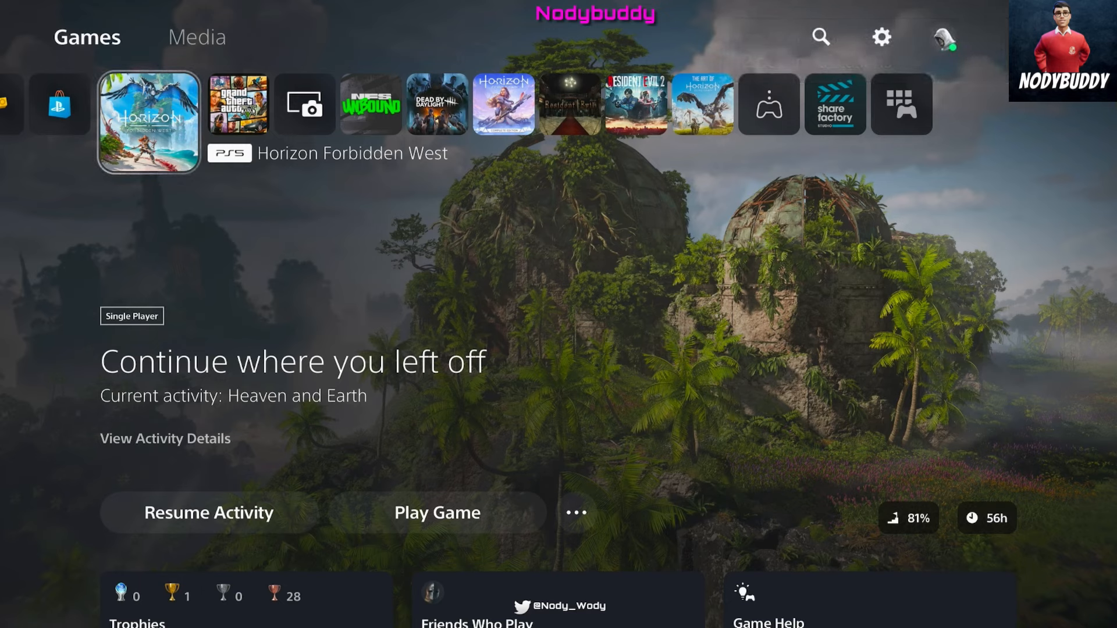
{"action": "mouse_move", "coordinate": [882, 36]}
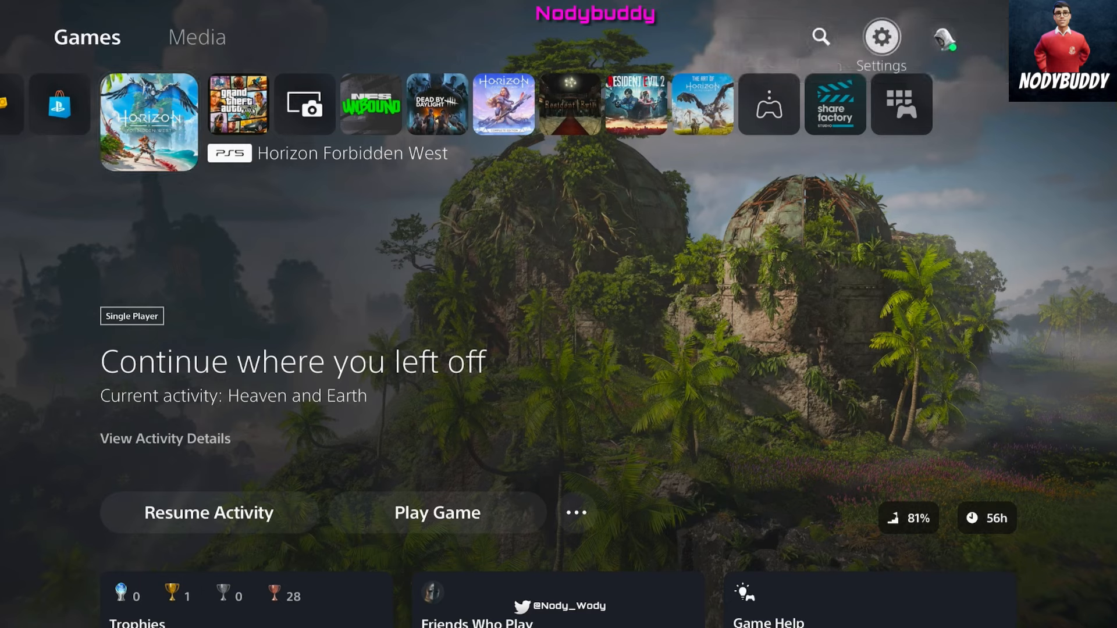
Step: From the home screen, revisit System Software Update and Settings on the way to Accessories
{"action": "left_click", "coordinate": [881, 36]}
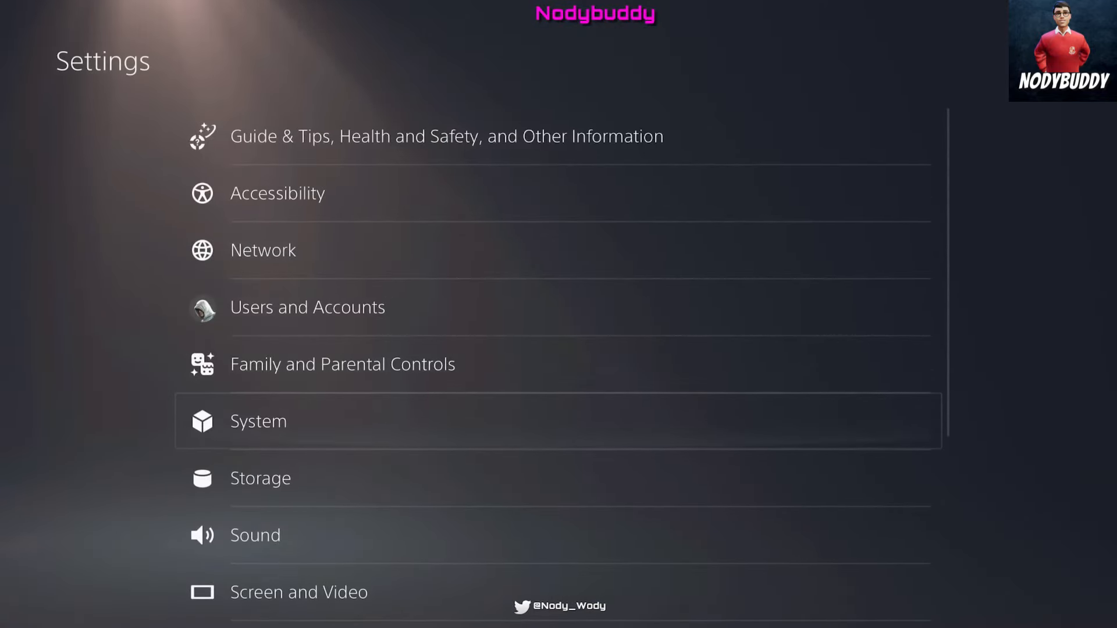
{"action": "left_click", "coordinate": [258, 422]}
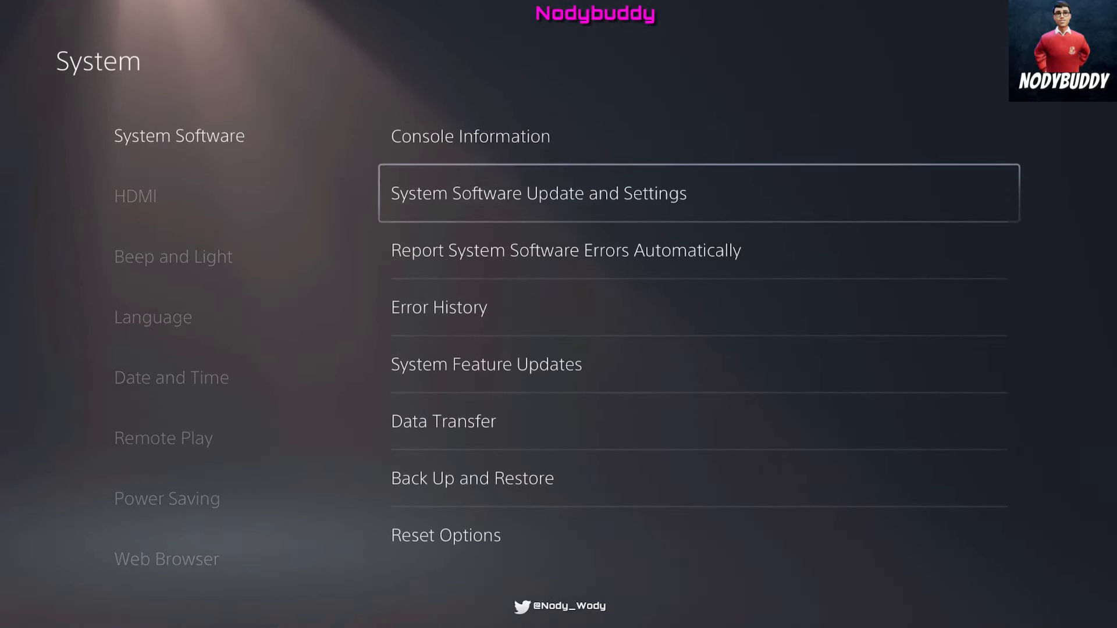
{"action": "left_click", "coordinate": [540, 193]}
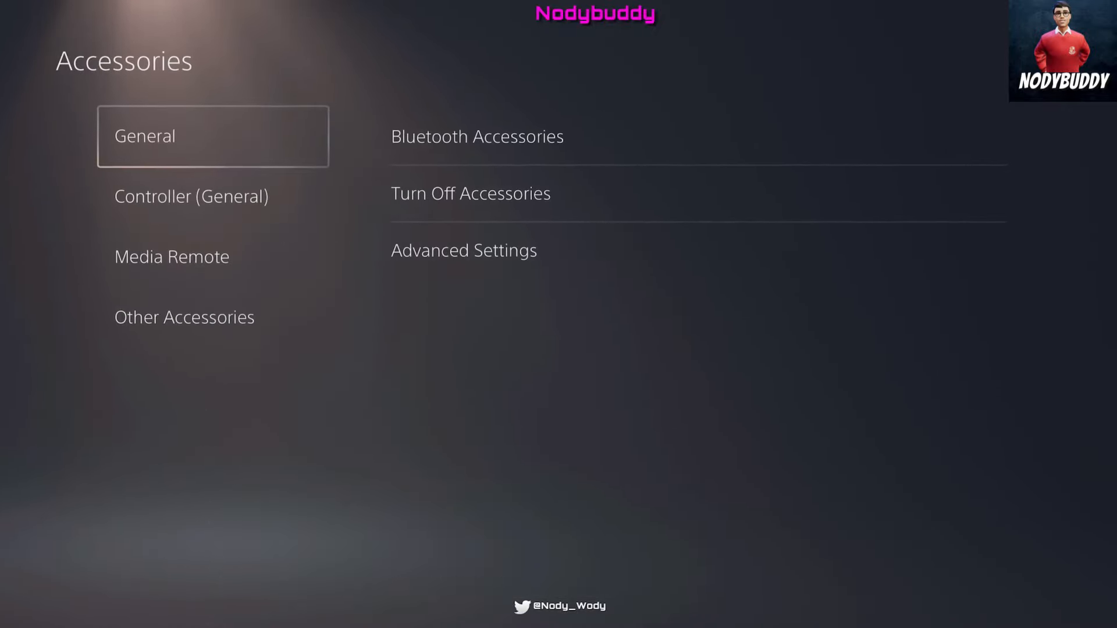
Step: Check DualSense Wireless Controller Device Software and dismiss the up-to-date (A-0458) message
{"action": "left_click", "coordinate": [192, 196]}
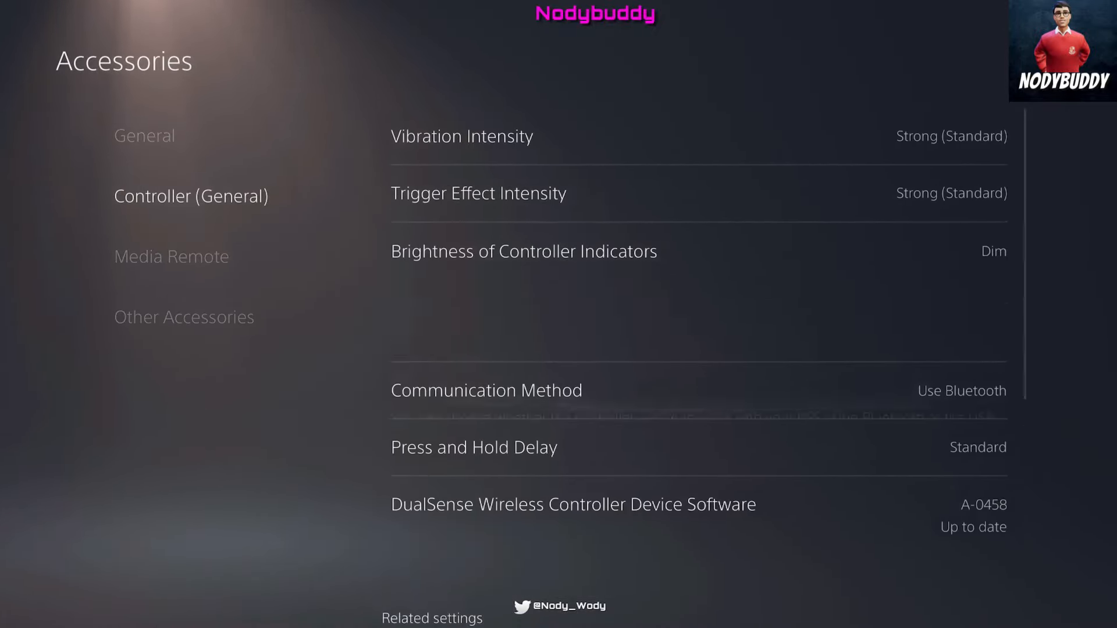
{"action": "left_click", "coordinate": [574, 504]}
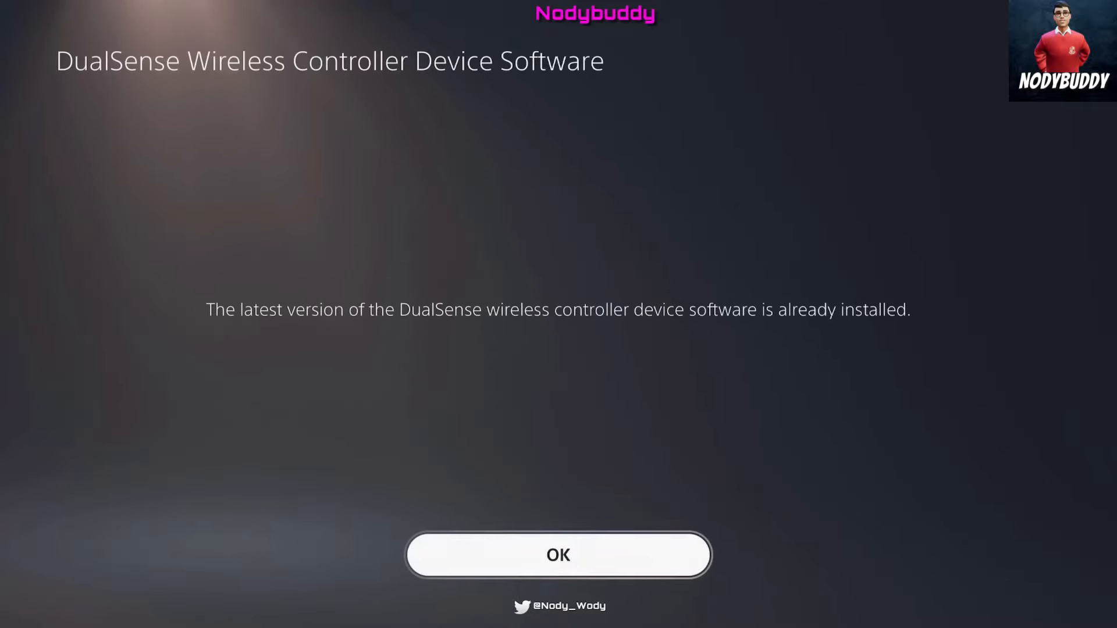
{"action": "left_click", "coordinate": [557, 557]}
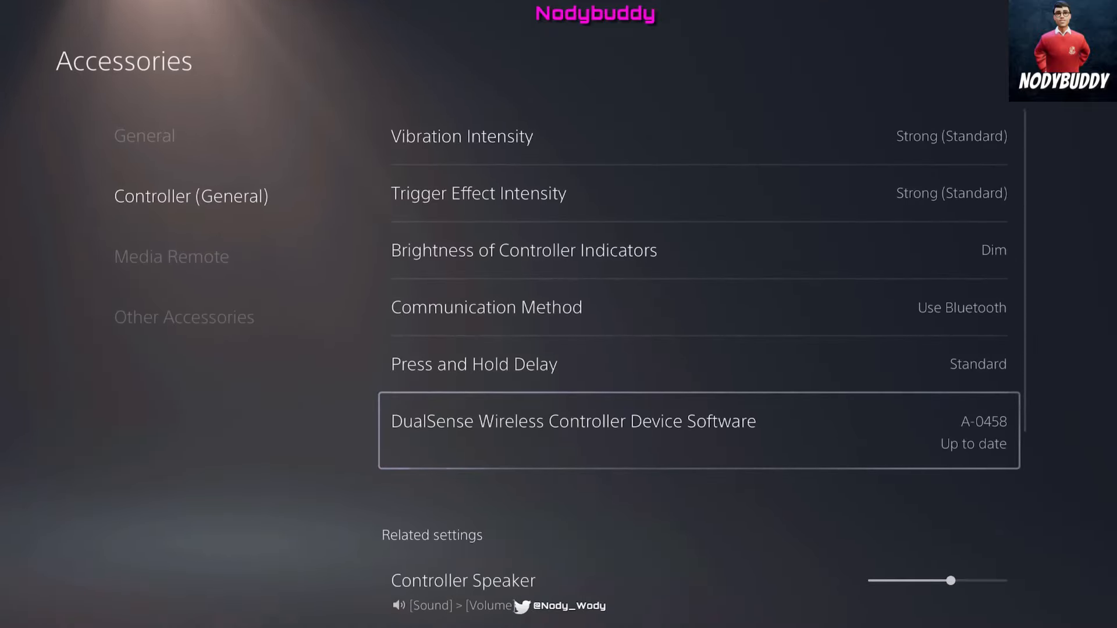